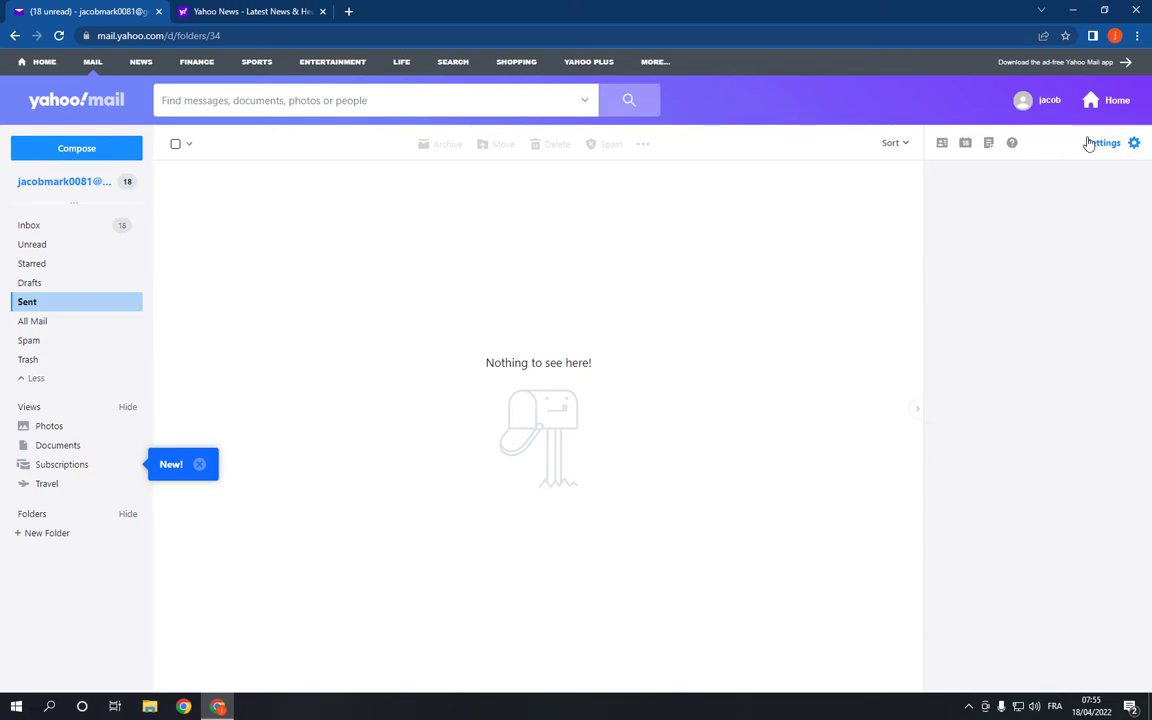
Open the quick settings panel from the gear icon at the top right
left_click(1134, 142)
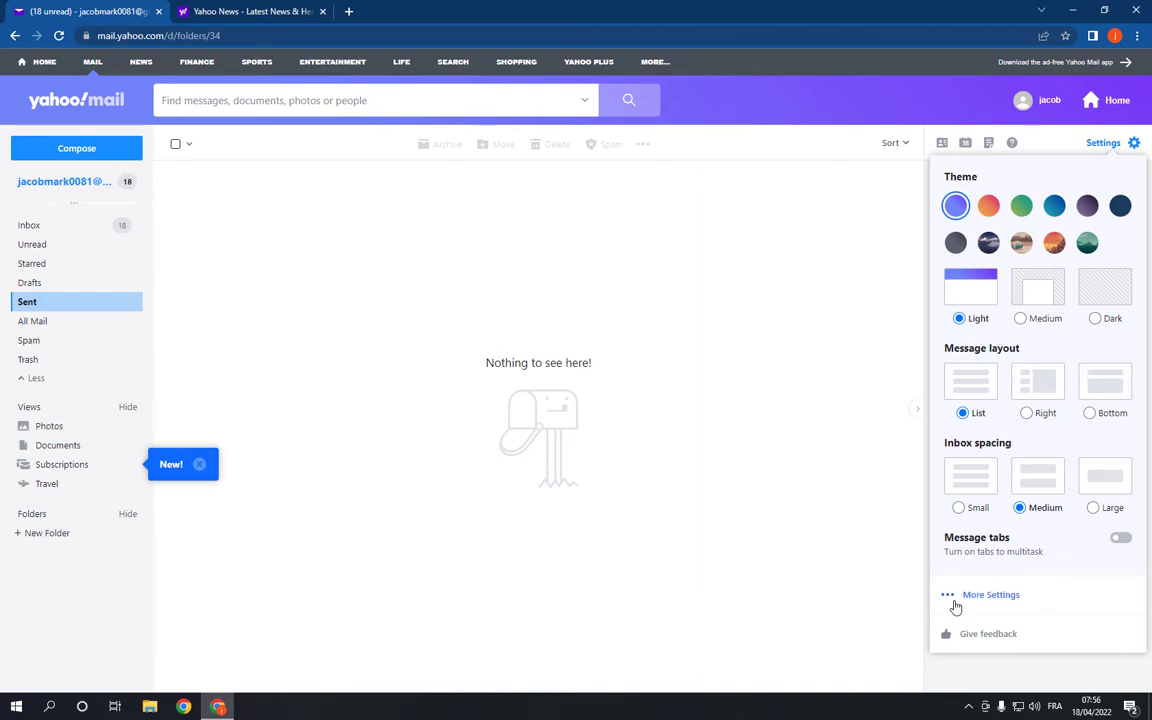
Go to the full Contacts settings page and enable Enhance Contacts
left_click(990, 594)
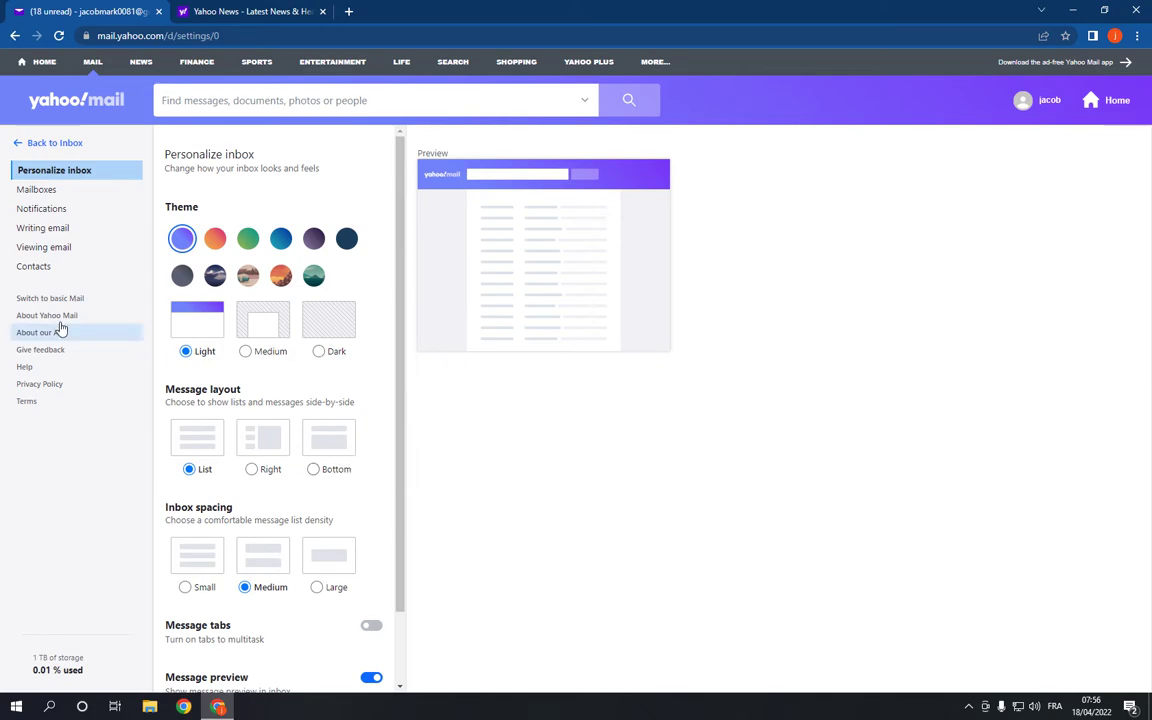
left_click(36, 266)
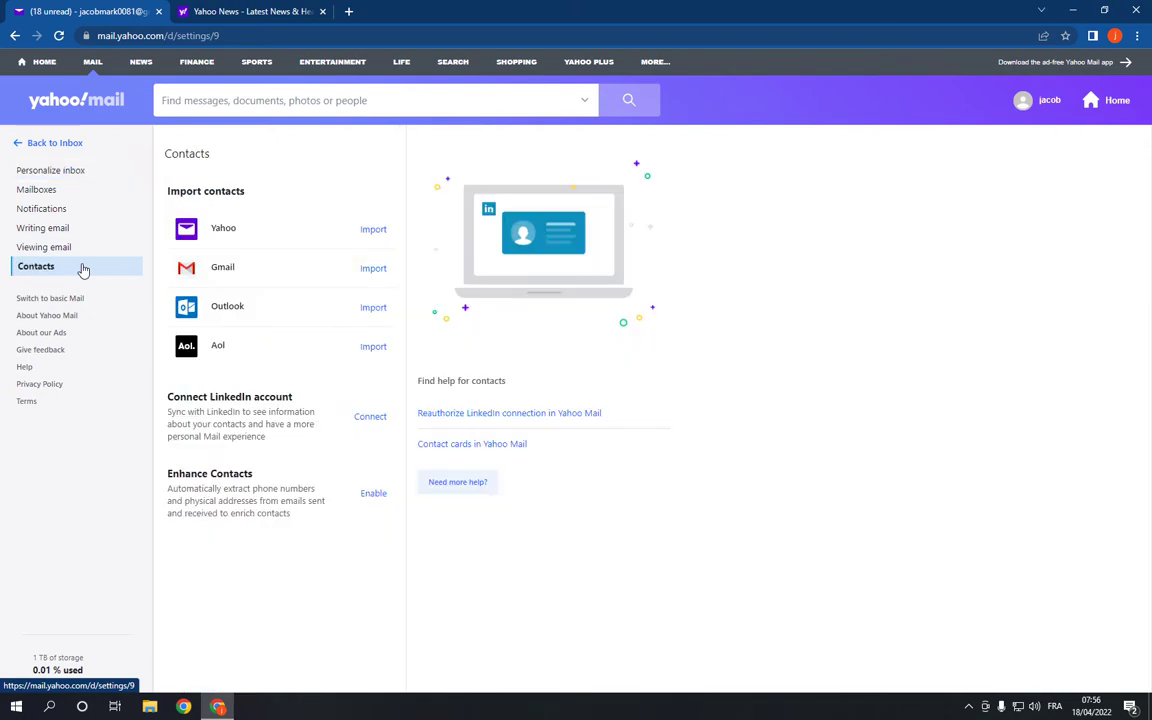
mouse_move(89, 296)
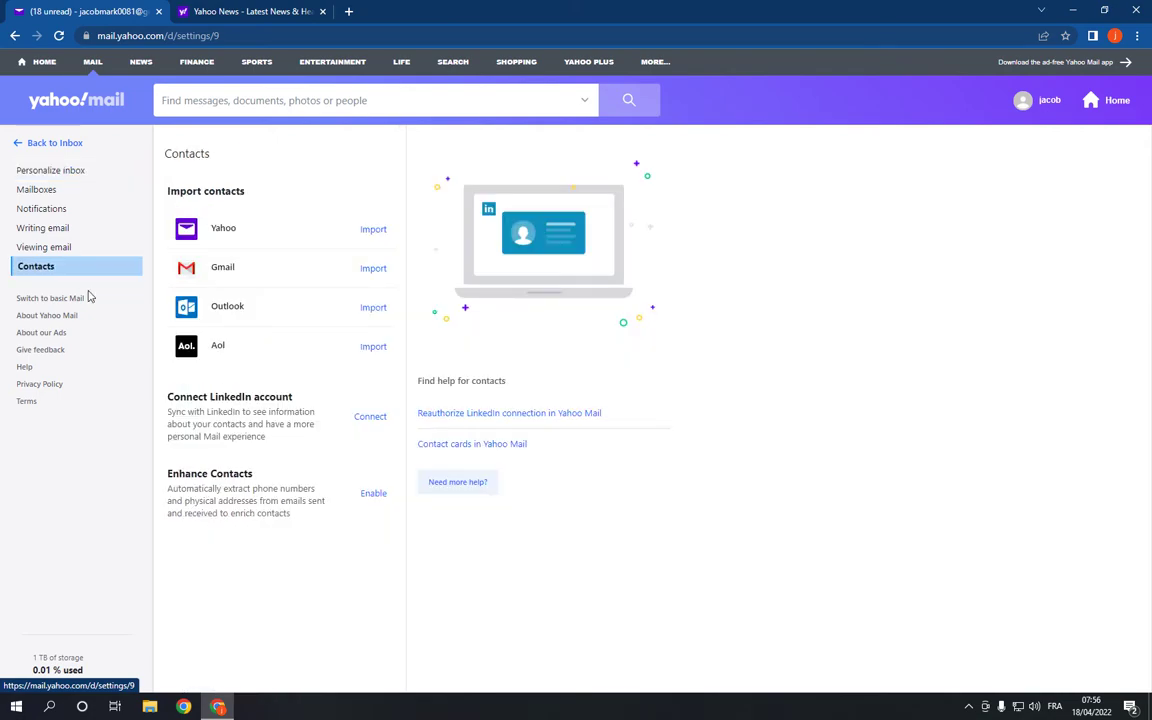
mouse_move(256, 481)
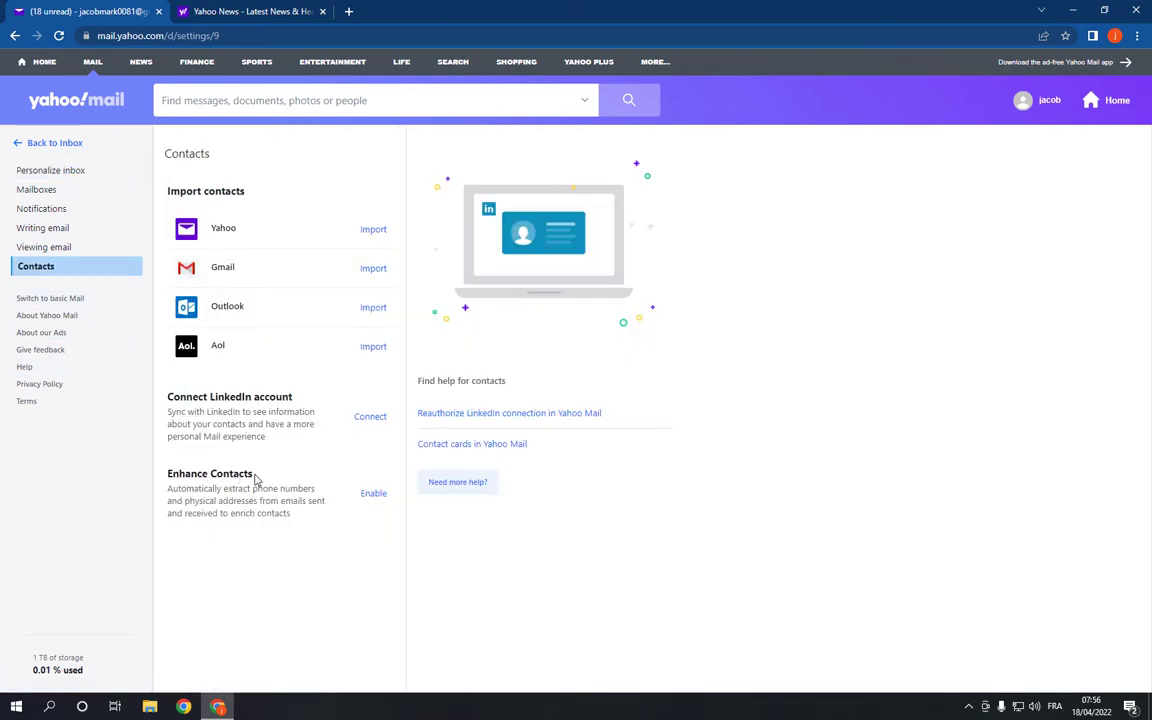
left_click(373, 493)
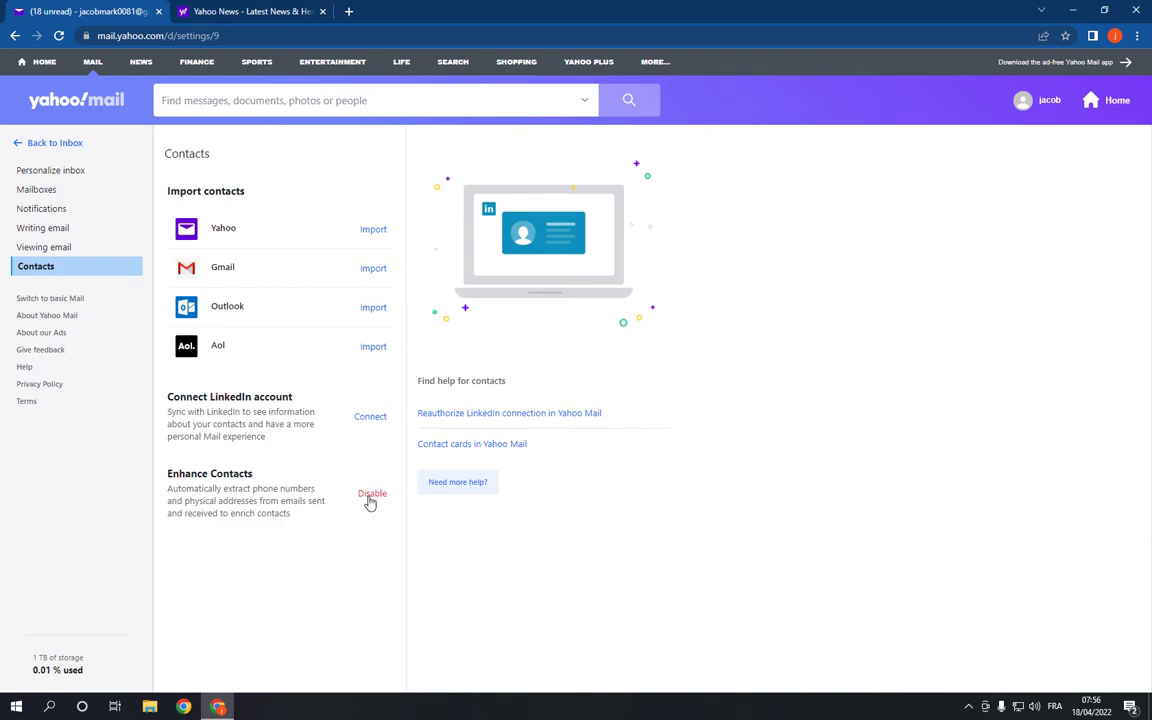
Disable Enhance Contacts and confirm deleting its collected contact information
left_click(372, 493)
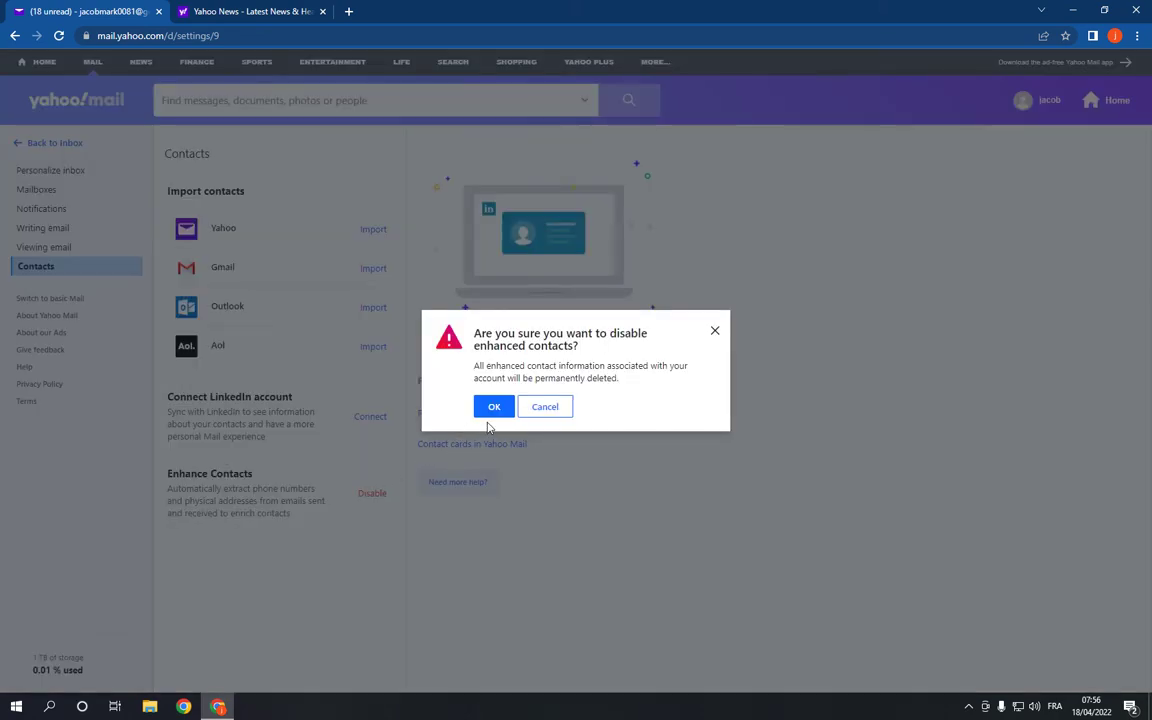
left_click(494, 406)
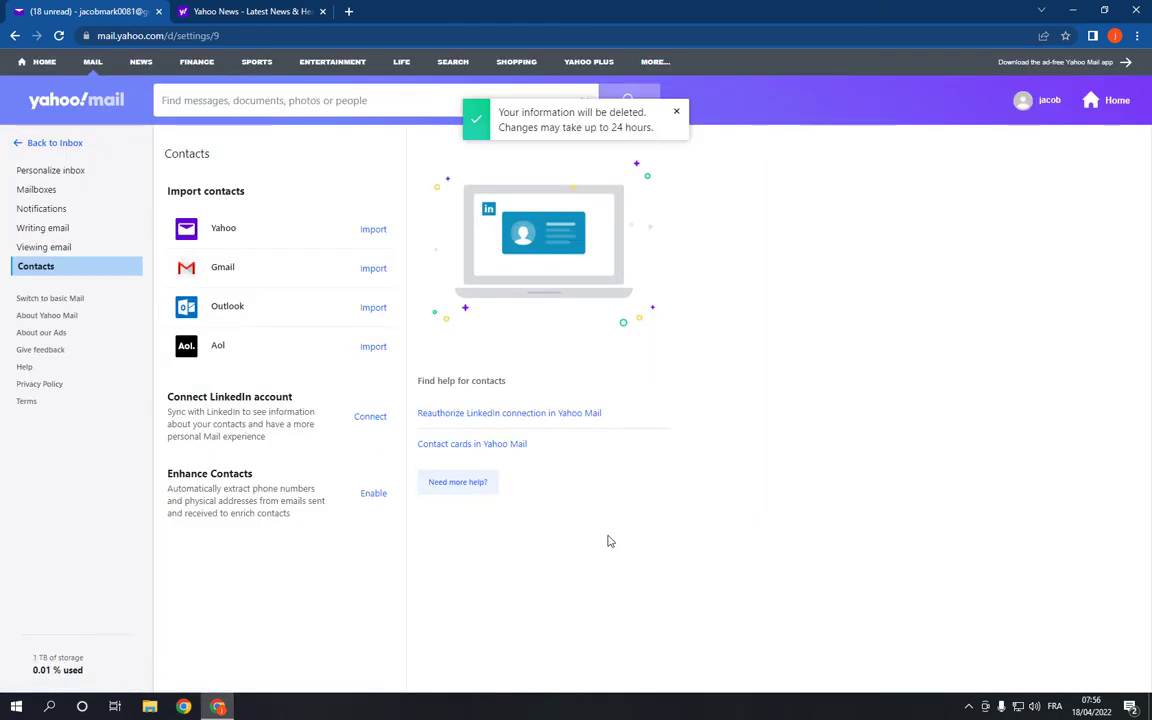
mouse_move(630, 538)
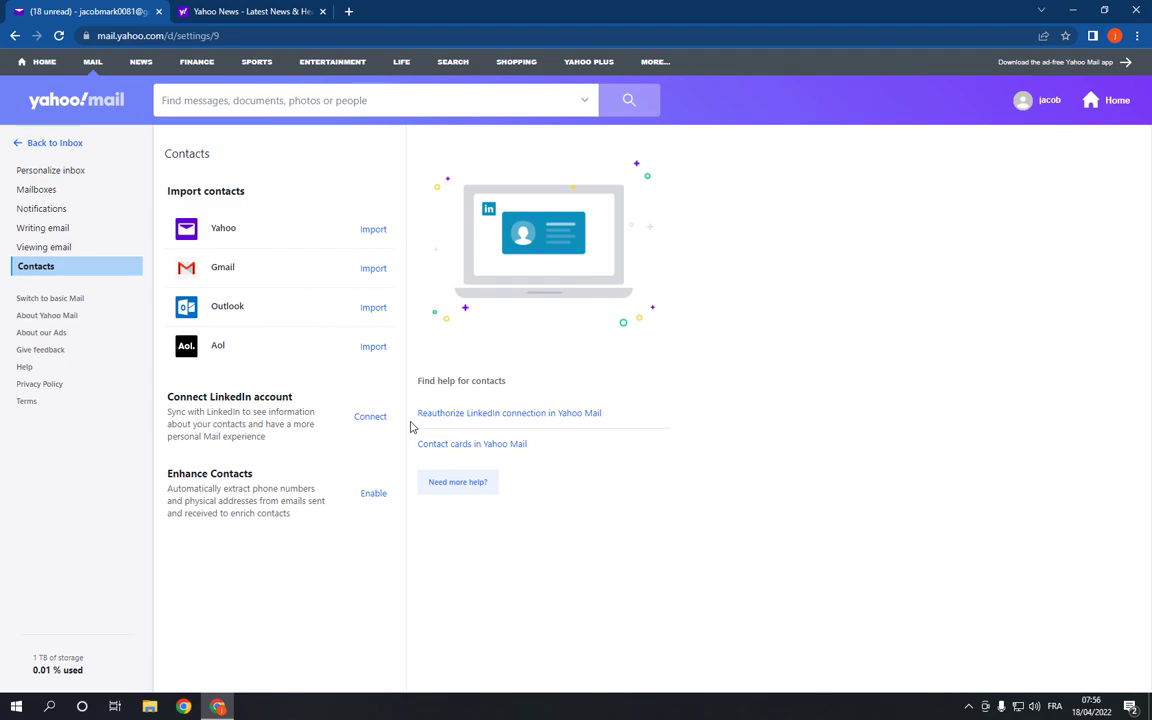
mouse_move(407, 427)
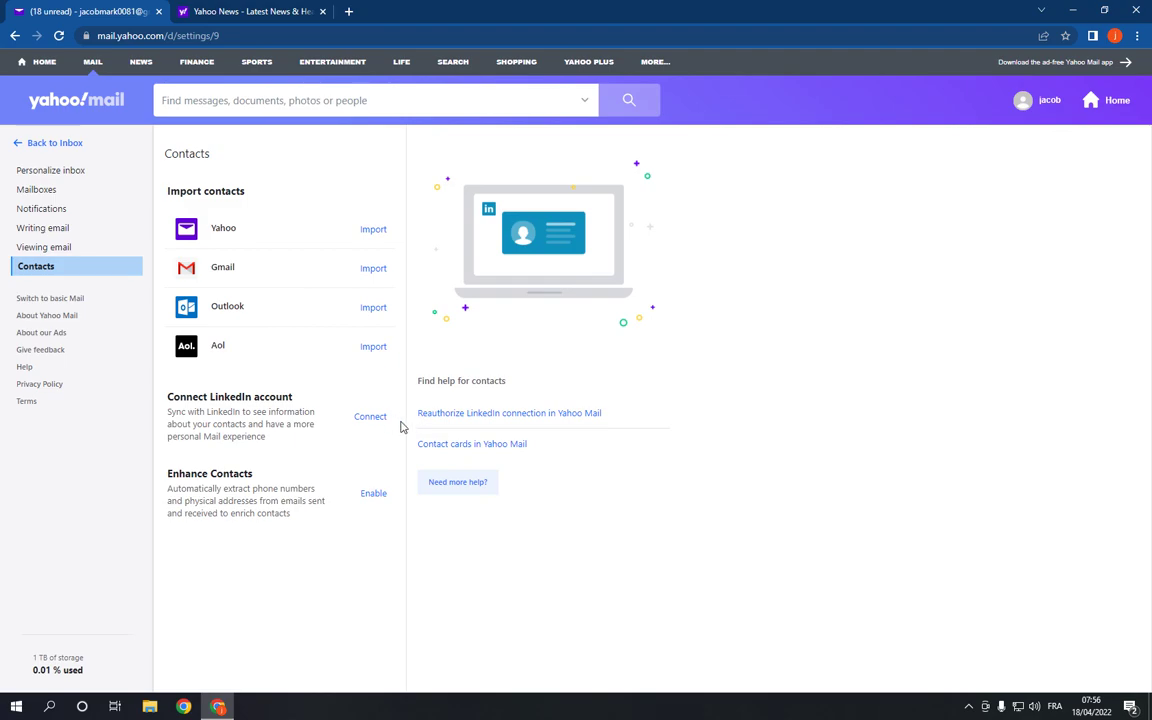